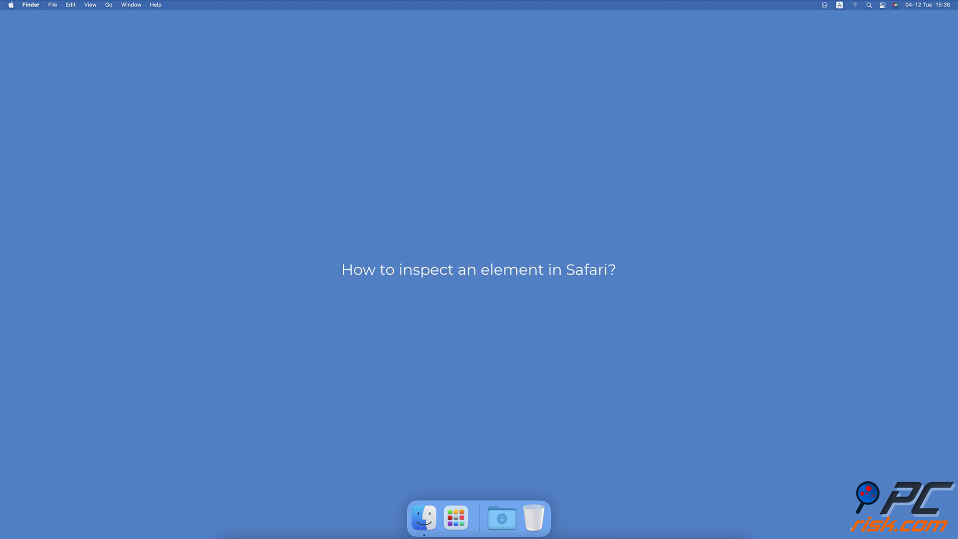
Launch Safari from the Dock with the pcrisk.com home page loaded
{"action": "left_click", "coordinate": [478, 518]}
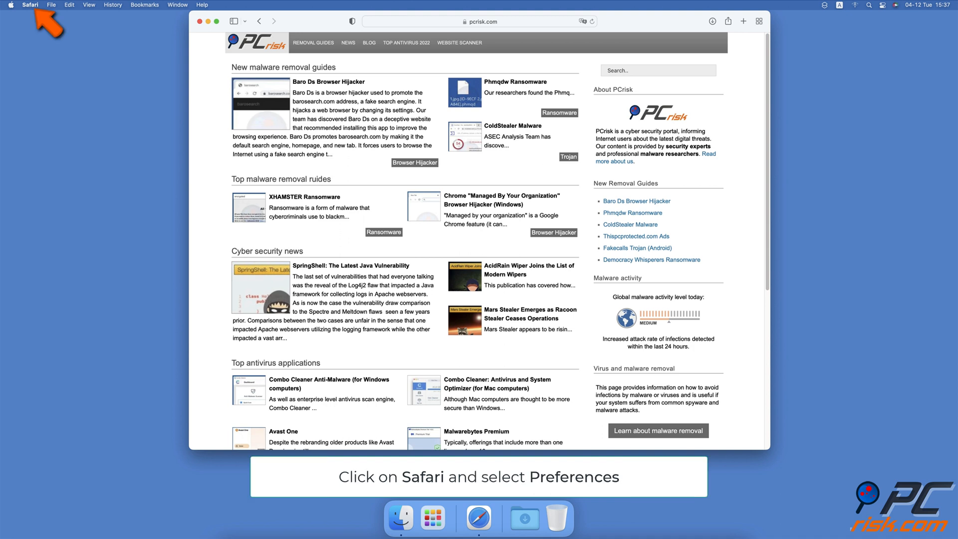
Enable 'Show Develop menu in menu bar' in Safari's Advanced preferences
{"action": "left_click", "coordinate": [30, 5]}
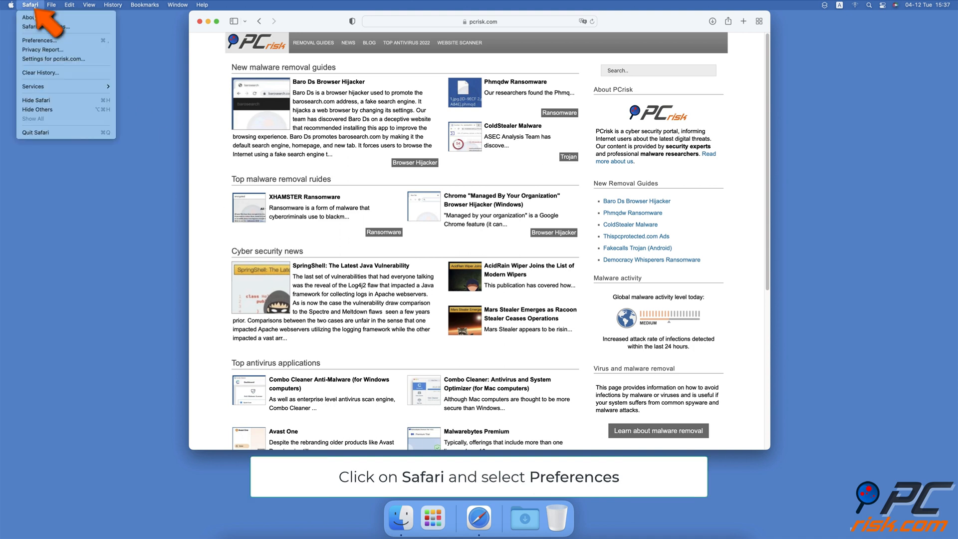
{"action": "mouse_move", "coordinate": [39, 40]}
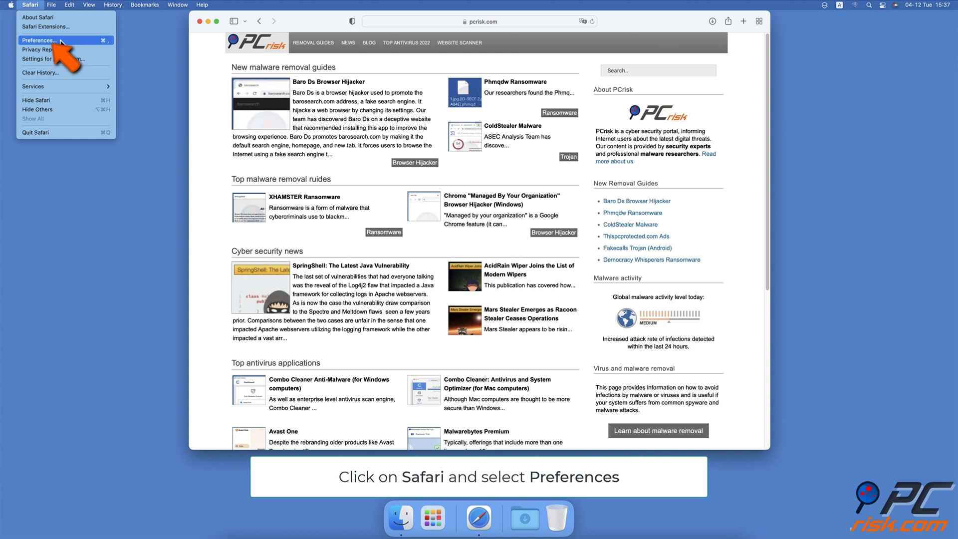
{"action": "left_click", "coordinate": [39, 40]}
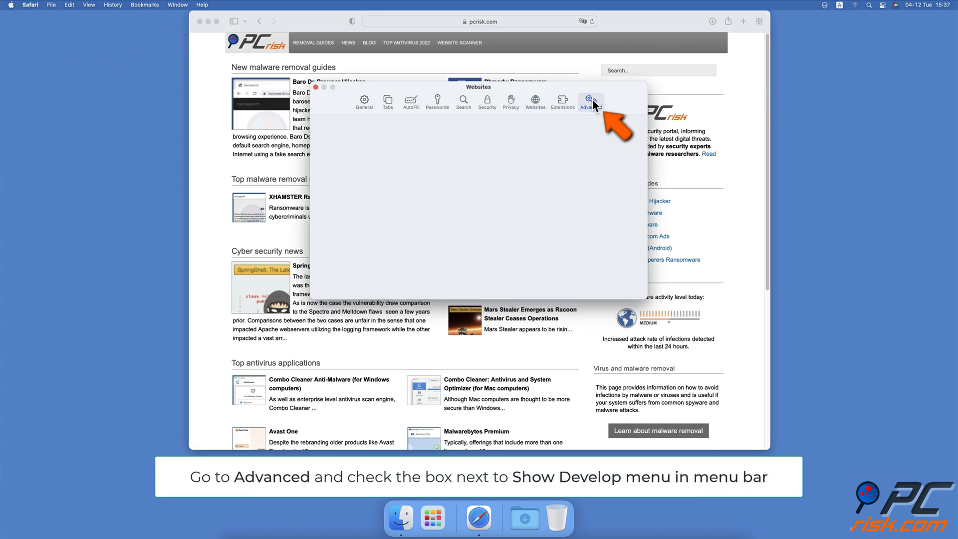
{"action": "left_click", "coordinate": [588, 101]}
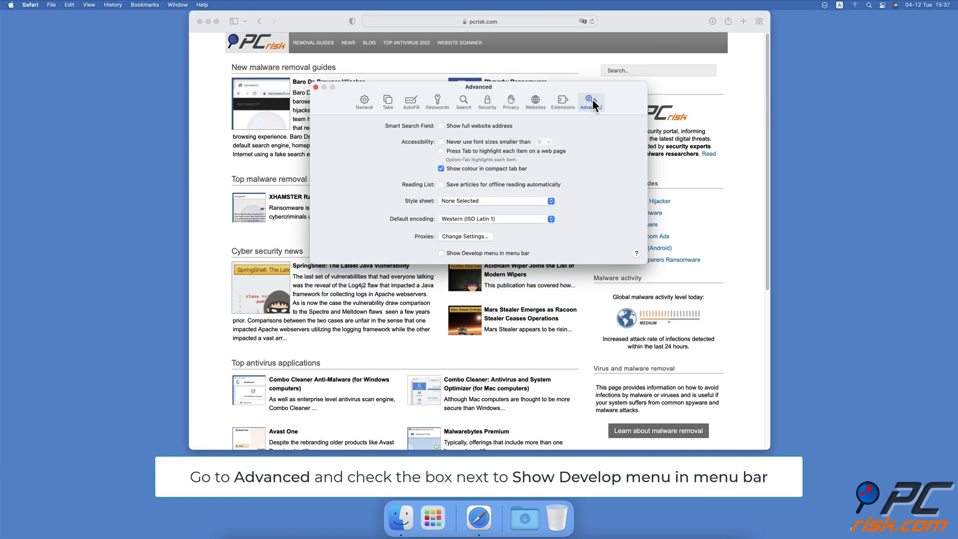
{"action": "left_click", "coordinate": [441, 253]}
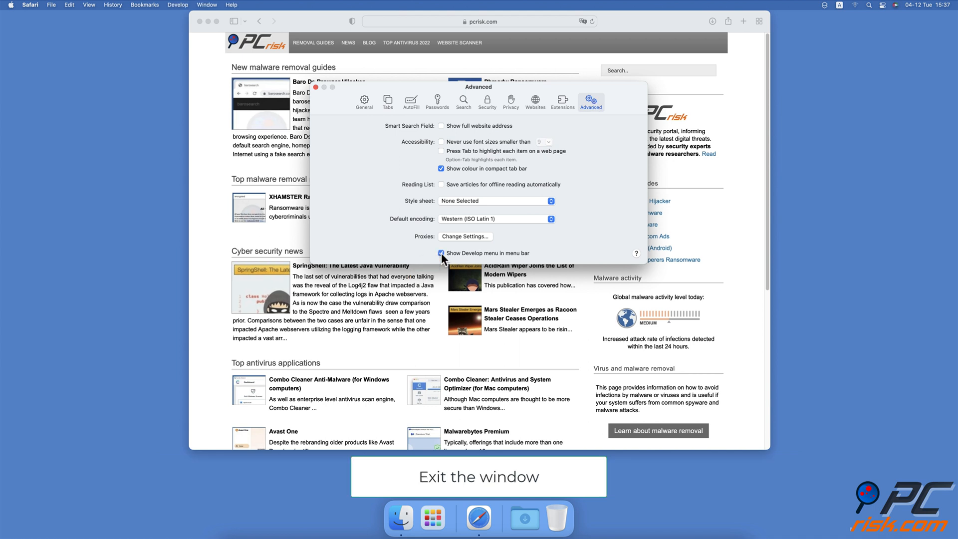
{"action": "mouse_move", "coordinate": [315, 86]}
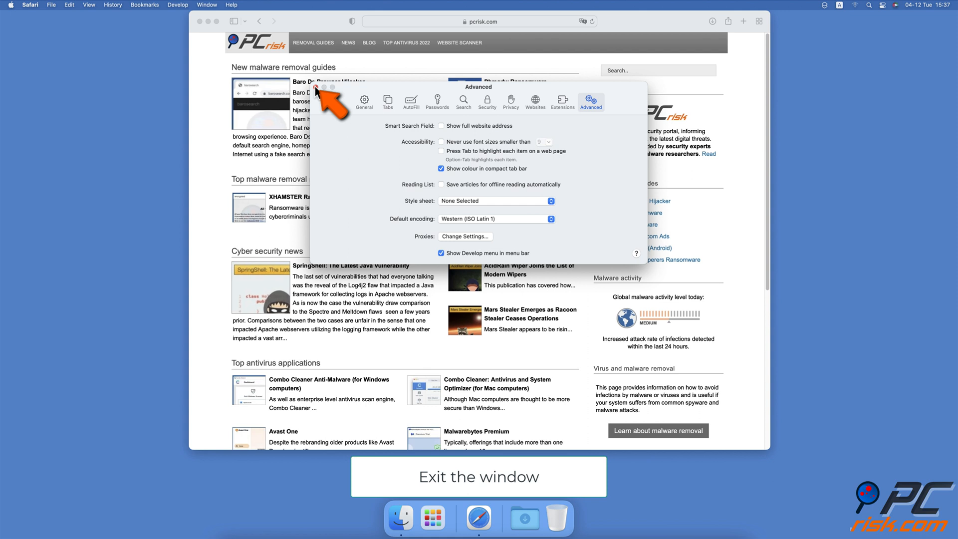
Close Preferences and choose Inspect Element on the Baro Ds Browser Hijacker thumbnail
{"action": "left_click", "coordinate": [315, 86]}
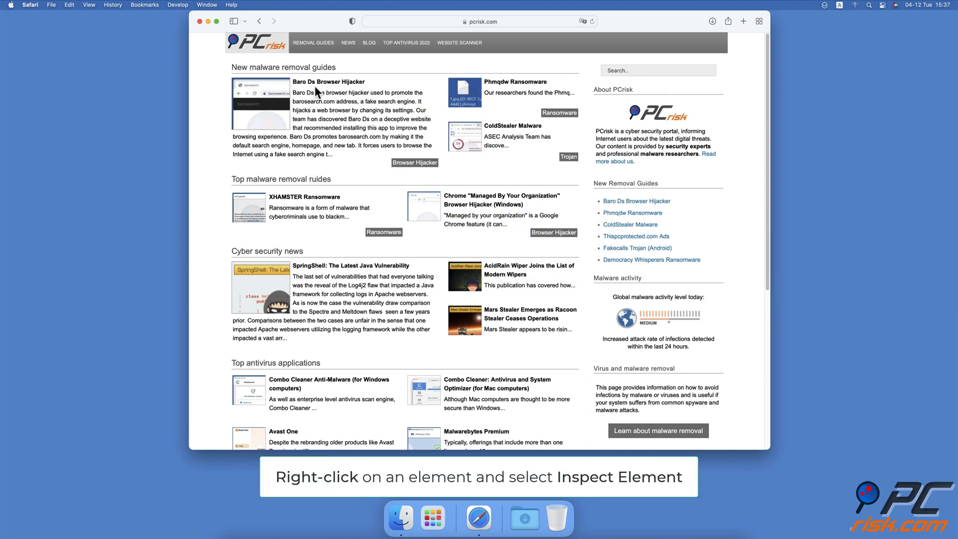
{"action": "mouse_move", "coordinate": [282, 113]}
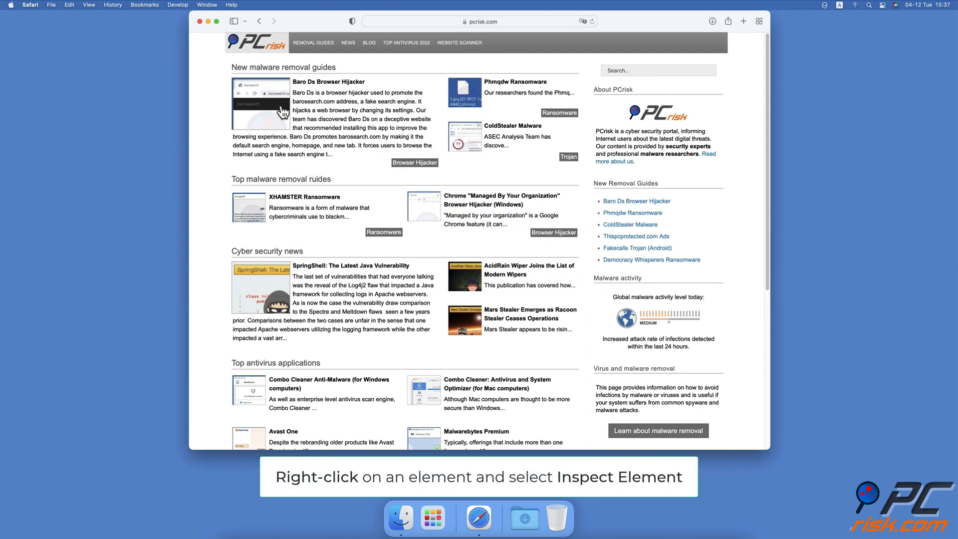
{"action": "right_click", "coordinate": [261, 103]}
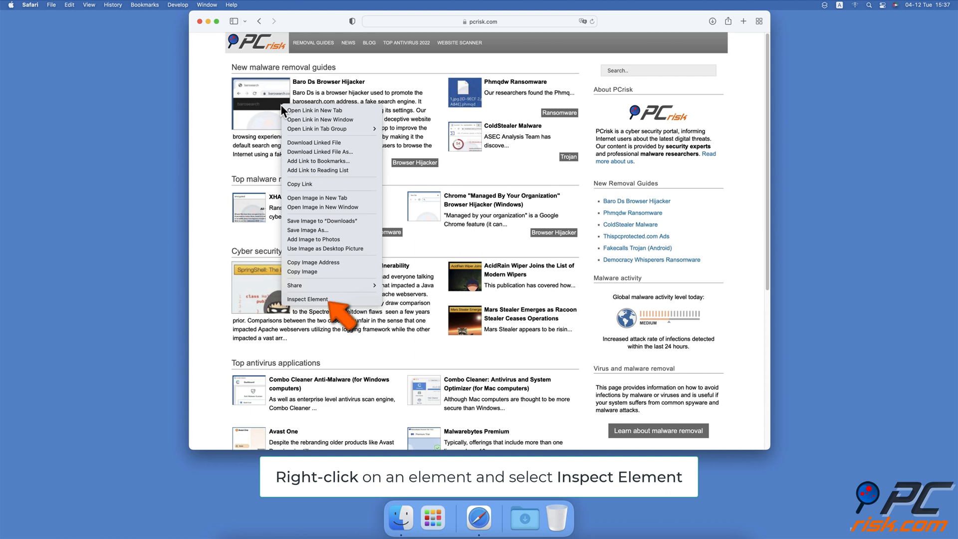
{"action": "mouse_move", "coordinate": [330, 299]}
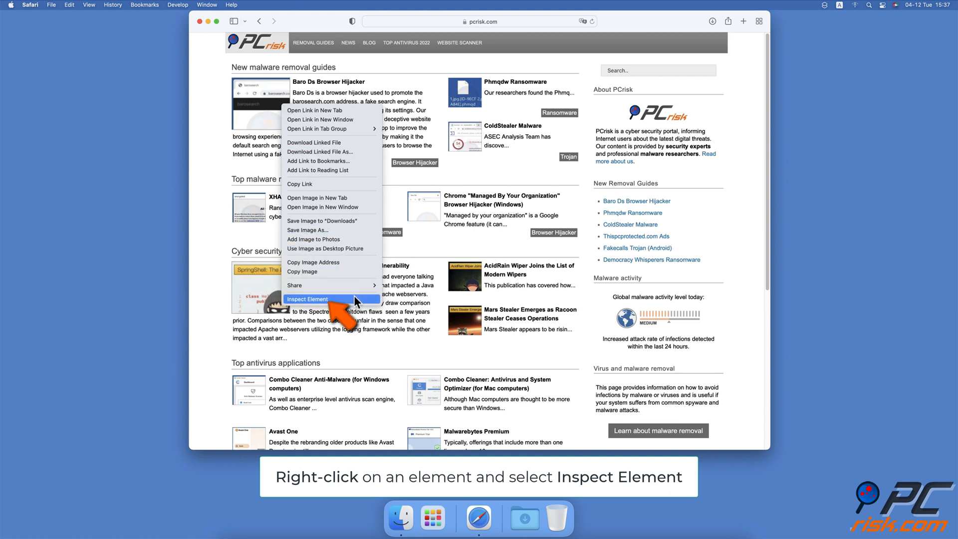
{"action": "left_click", "coordinate": [307, 299]}
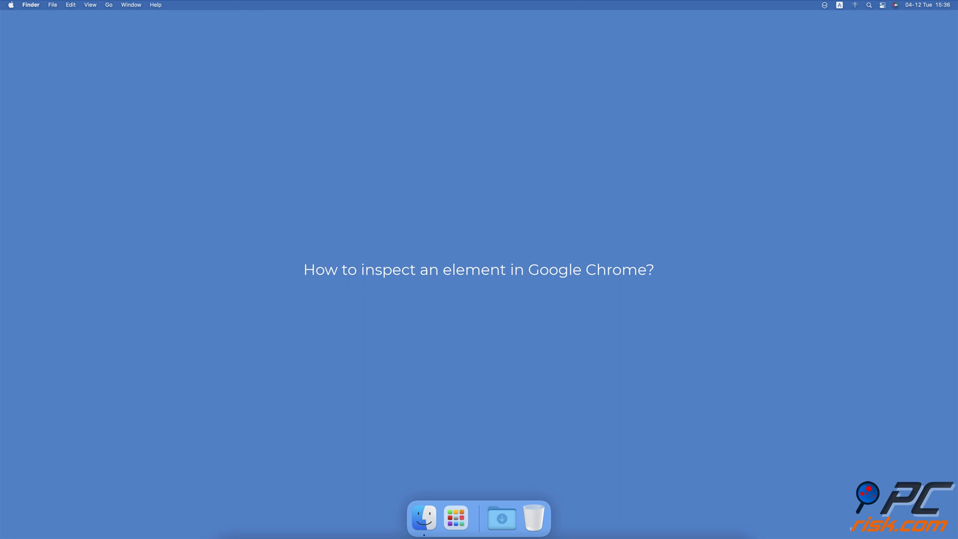
Launch Chrome on pcrisk.com and inspect the AcidRain Wiper article image
{"action": "left_click", "coordinate": [478, 518]}
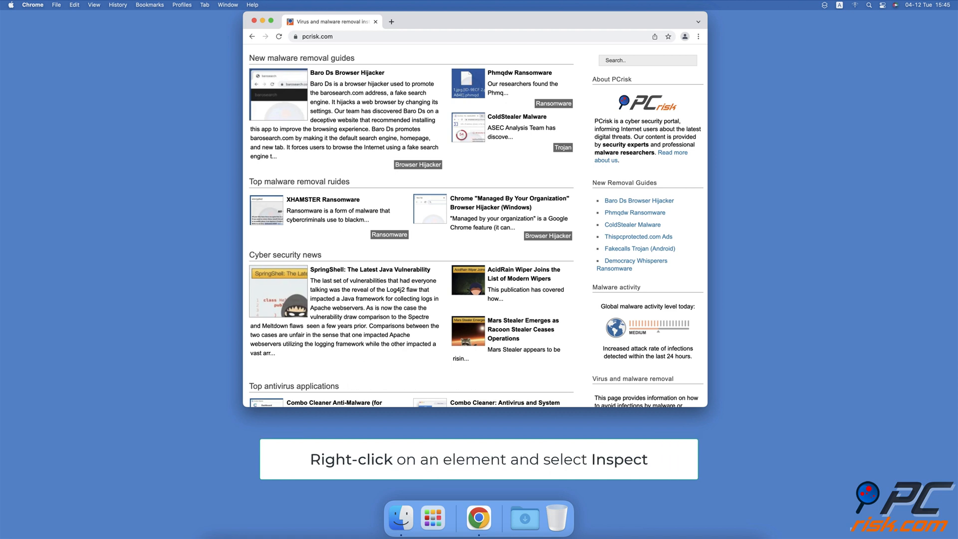
{"action": "mouse_move", "coordinate": [460, 307]}
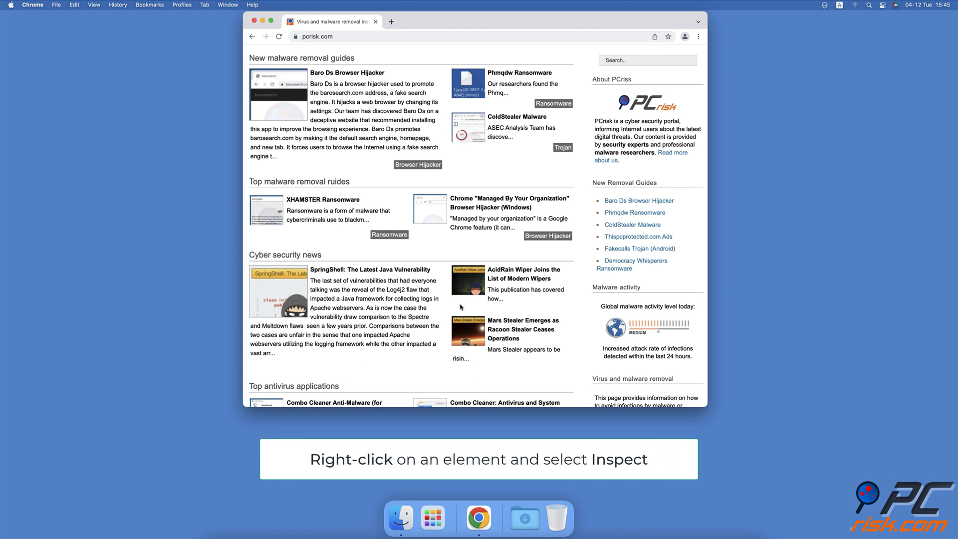
{"action": "right_click", "coordinate": [467, 280]}
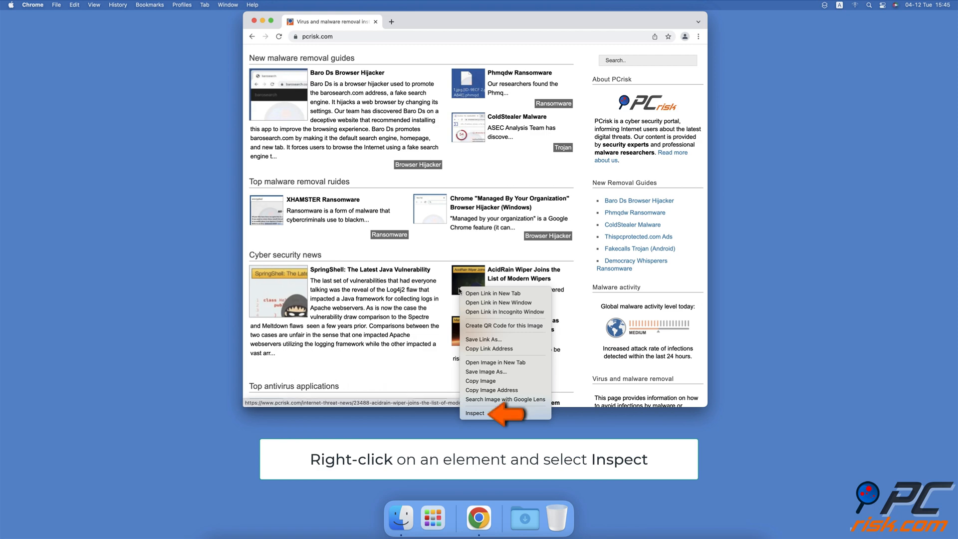
{"action": "mouse_move", "coordinate": [504, 413]}
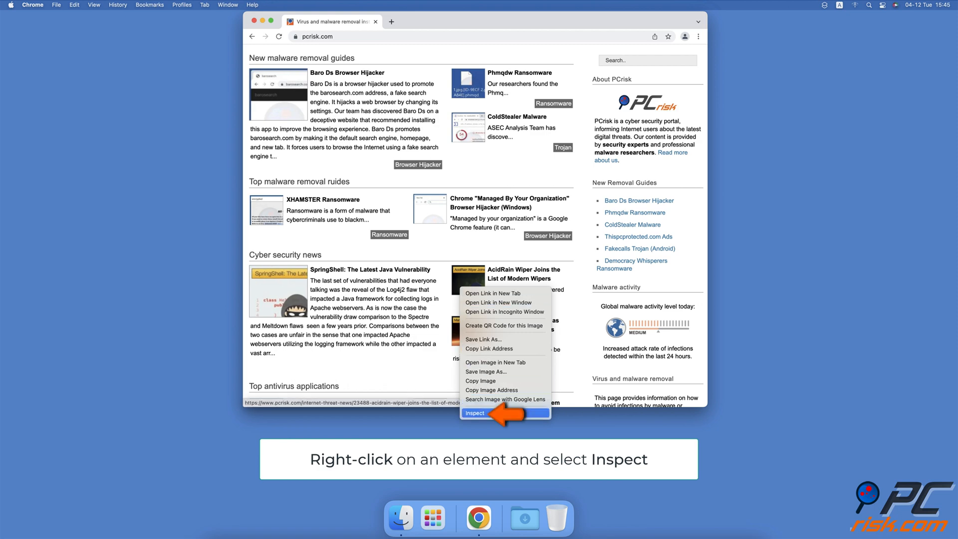
{"action": "left_click", "coordinate": [474, 413]}
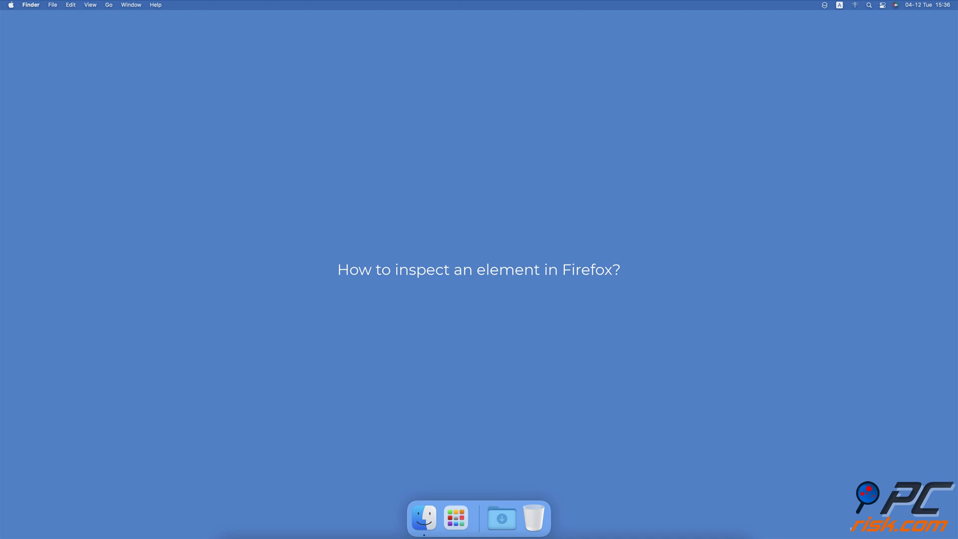
Launch Firefox on pcrisk.com and right-click a page element for inspection options
{"action": "left_click", "coordinate": [478, 518]}
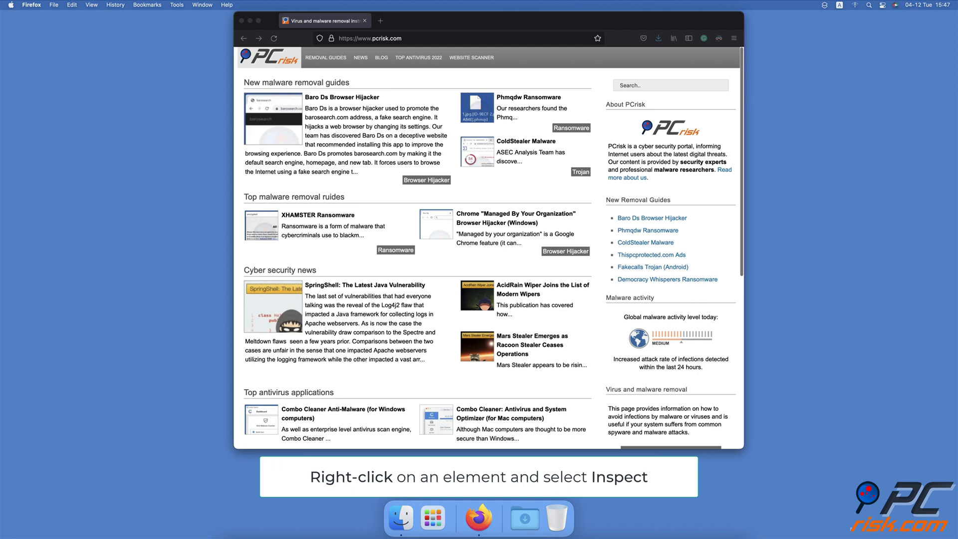
{"action": "right_click", "coordinate": [481, 295]}
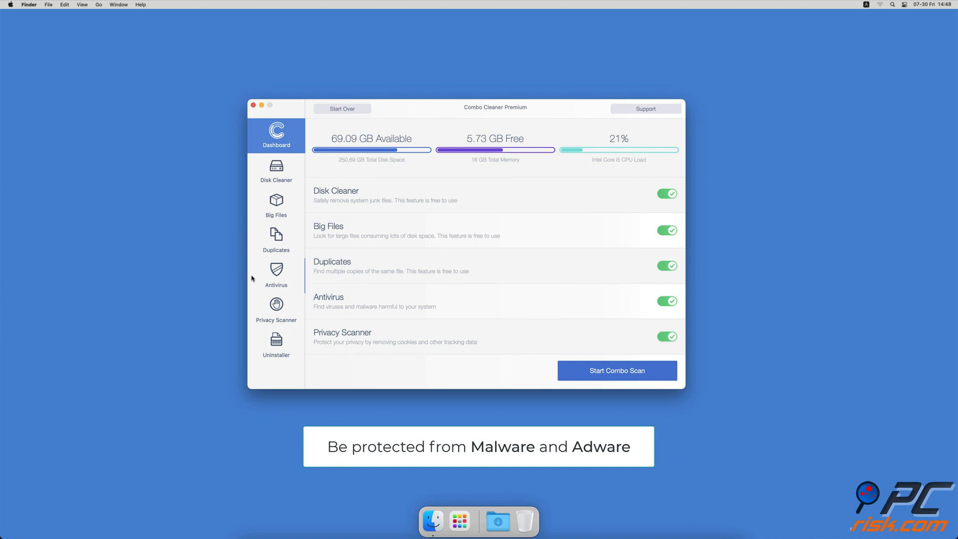
Run a full antivirus scan, then remove 2.7 GB of junk in Disk Cleaner
{"action": "left_click", "coordinate": [616, 370]}
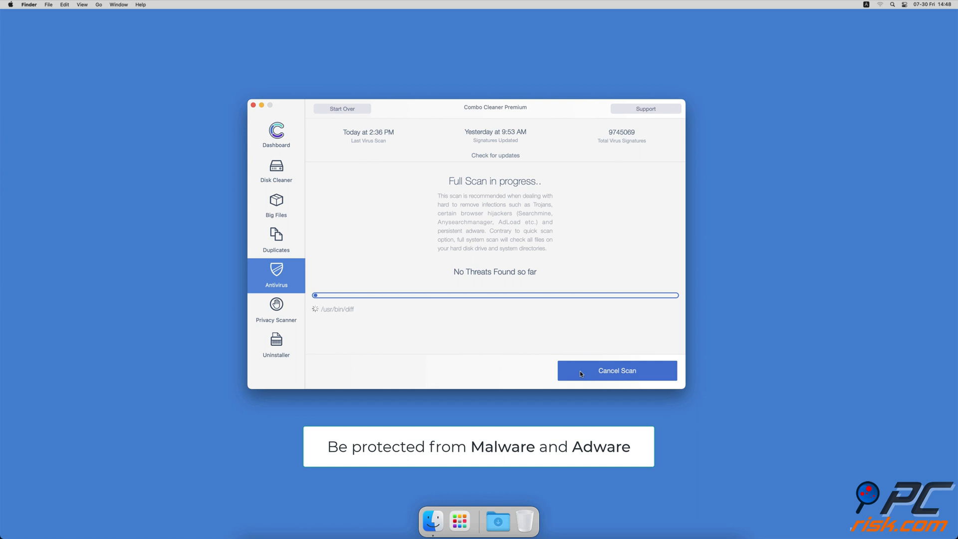
{"action": "left_click", "coordinate": [275, 170]}
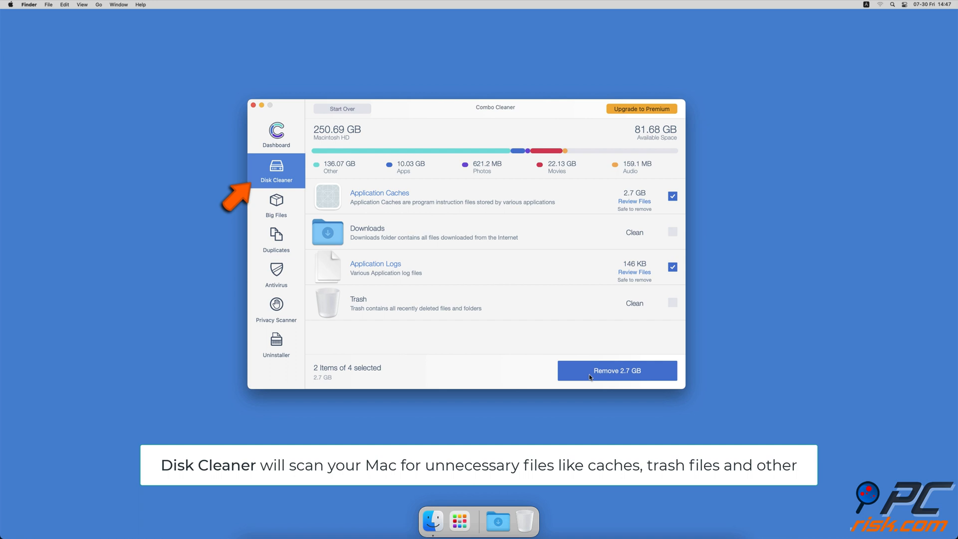
{"action": "left_click", "coordinate": [616, 371]}
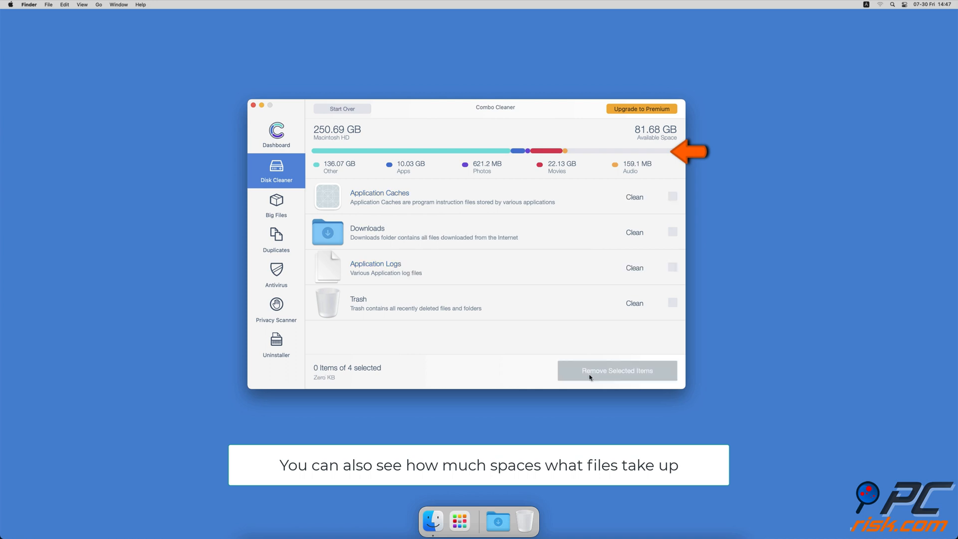
{"action": "left_click", "coordinate": [276, 205]}
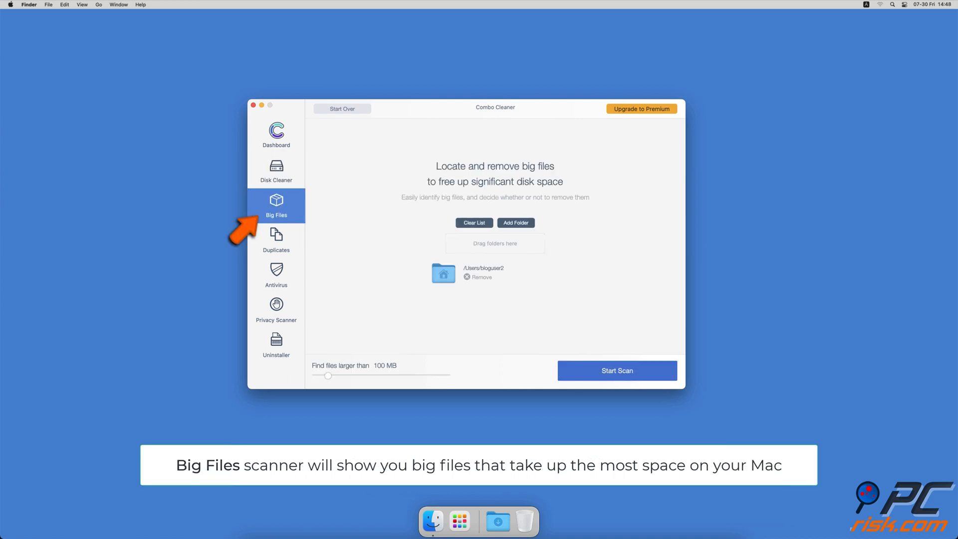
Scan the home folder for big files and duplicate files
{"action": "left_click", "coordinate": [617, 370]}
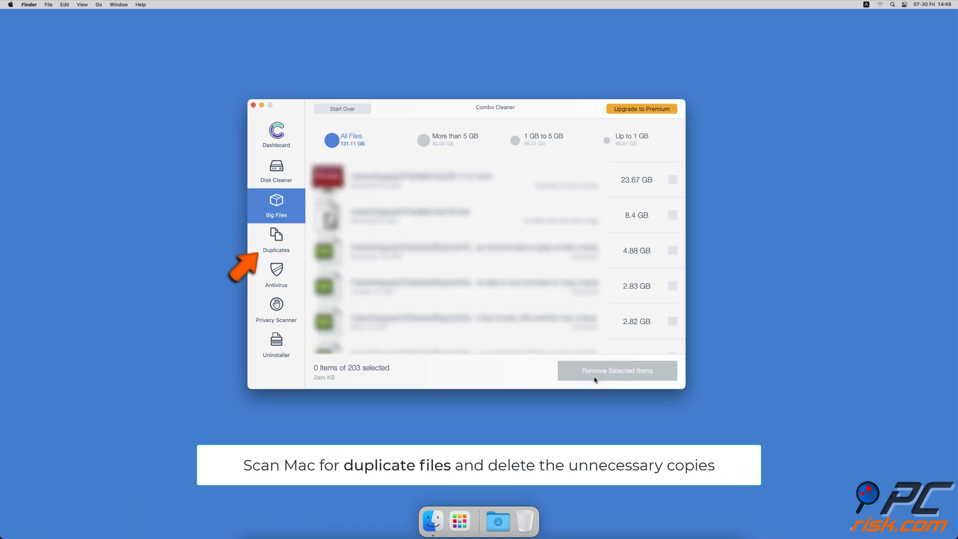
{"action": "left_click", "coordinate": [276, 239]}
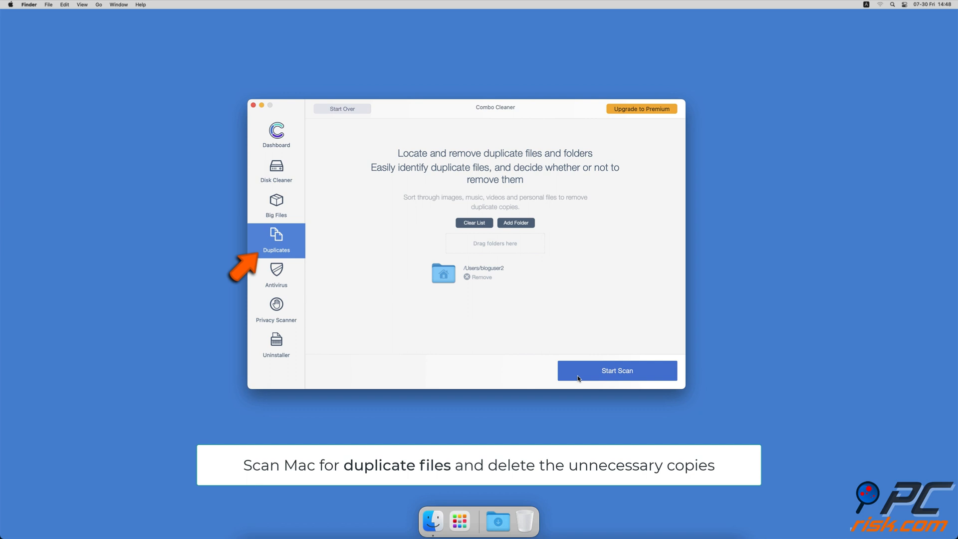
{"action": "left_click", "coordinate": [616, 370]}
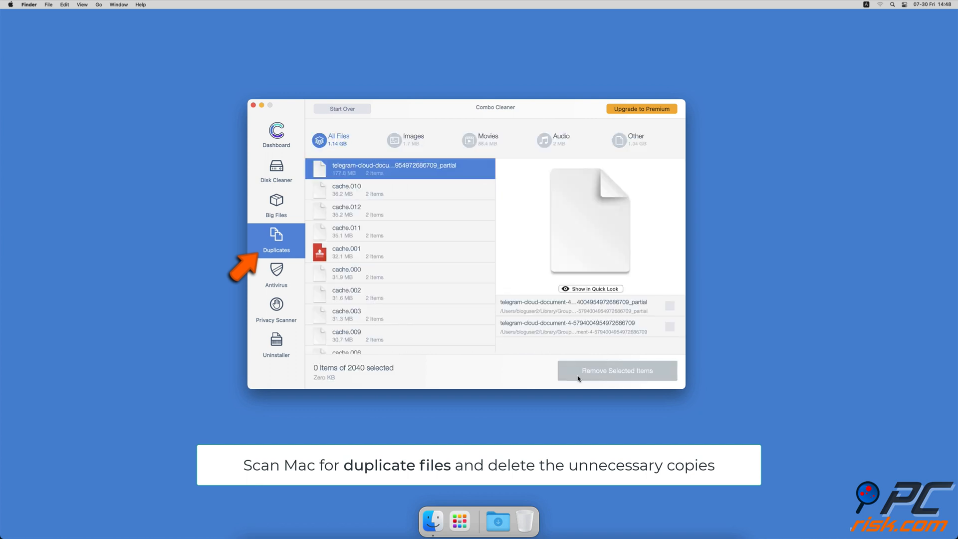
Run the Privacy Scanner and Uninstaller scans, then return to the Dashboard
{"action": "left_click", "coordinate": [277, 310]}
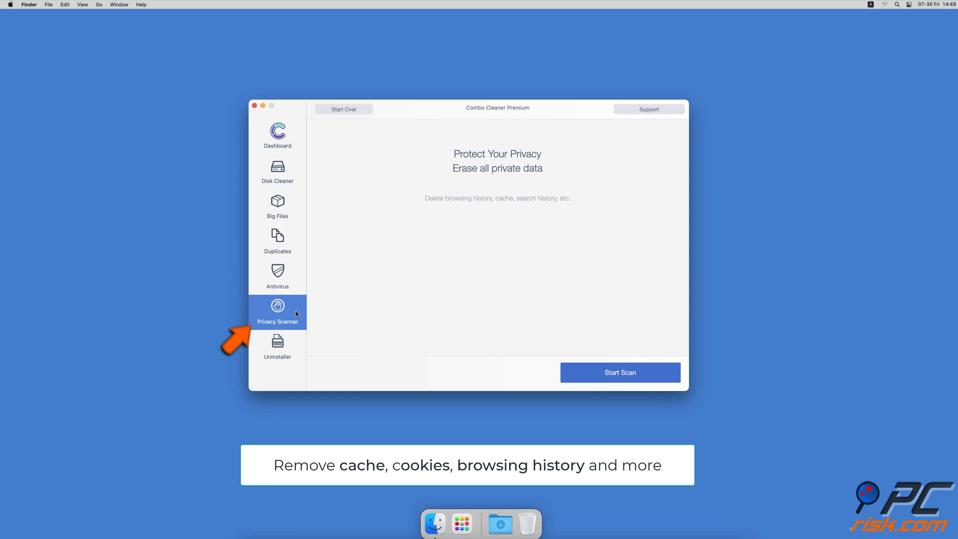
{"action": "mouse_move", "coordinate": [571, 374]}
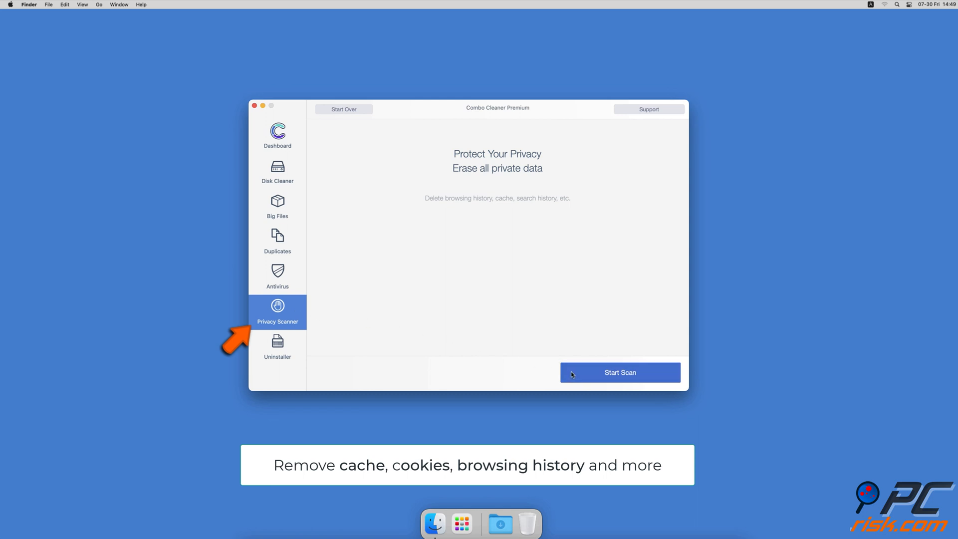
{"action": "left_click", "coordinate": [277, 347]}
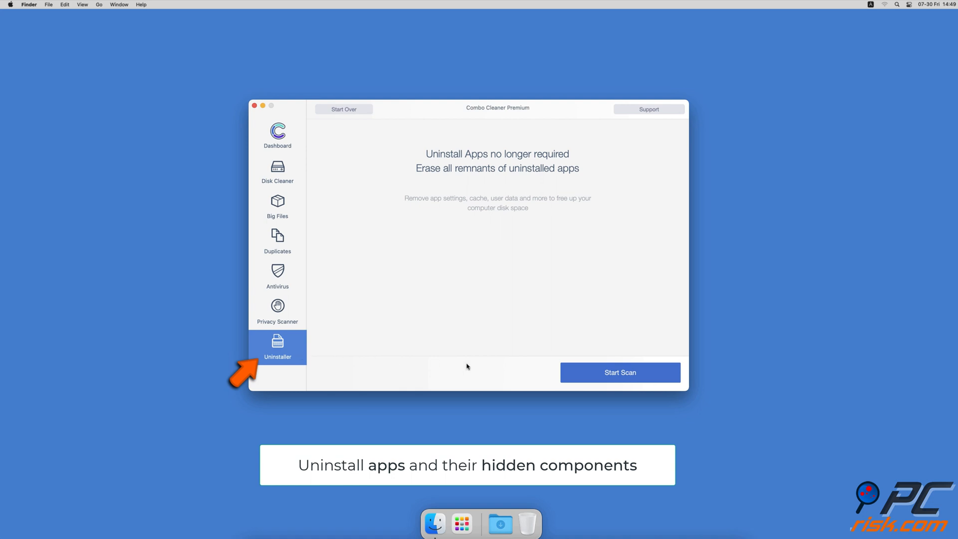
{"action": "left_click", "coordinate": [619, 372]}
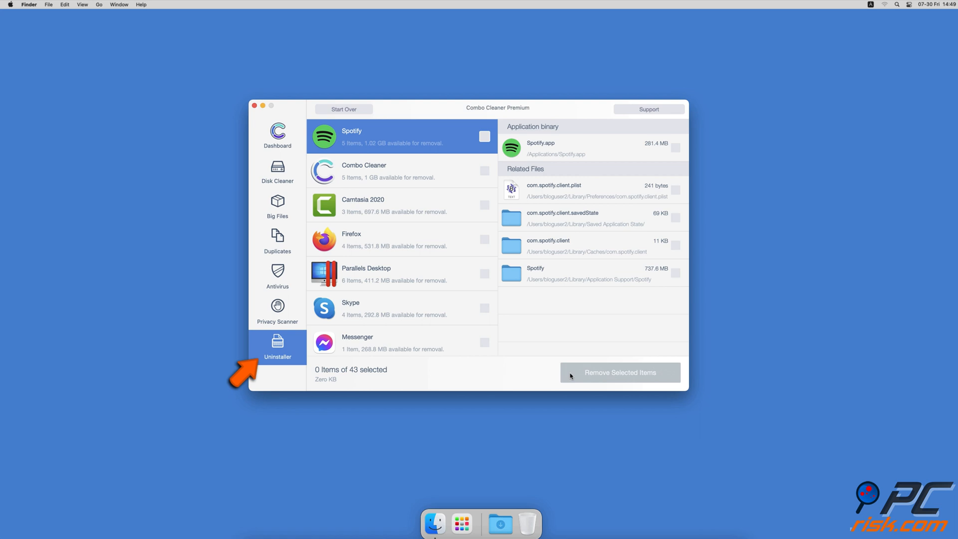
{"action": "left_click", "coordinate": [277, 136]}
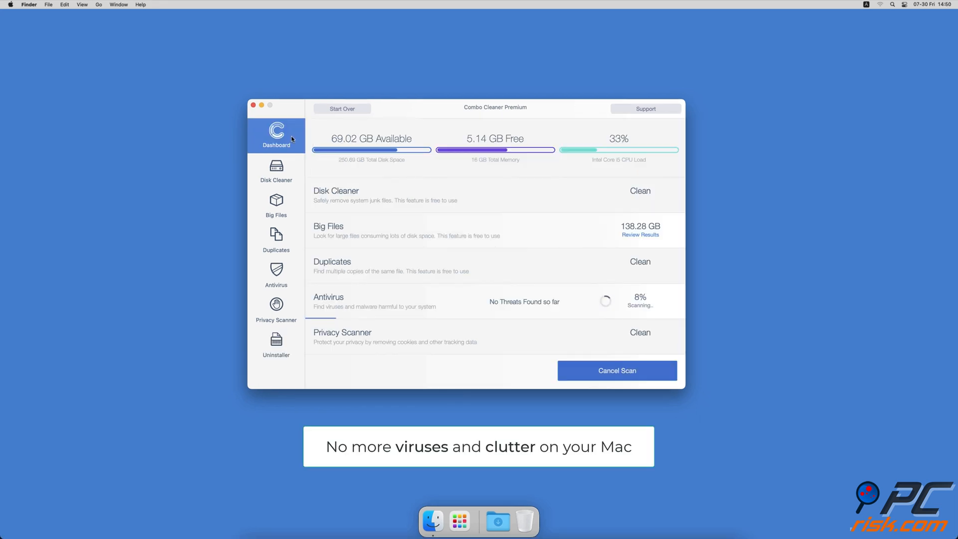